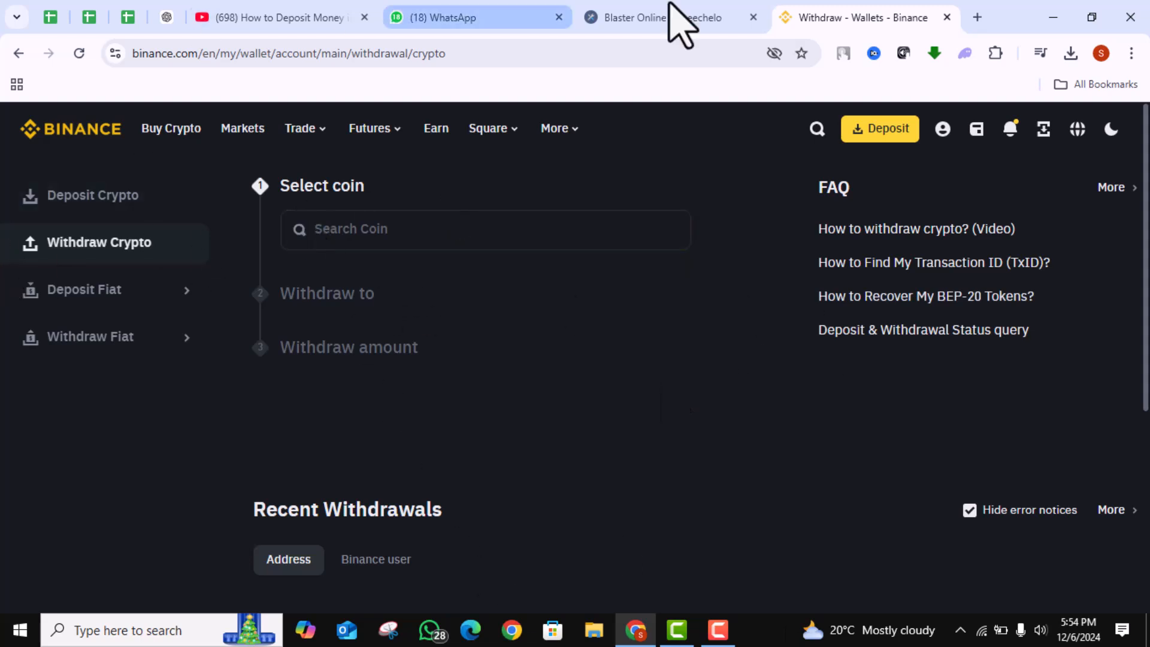
pyautogui.moveTo(847, 444)
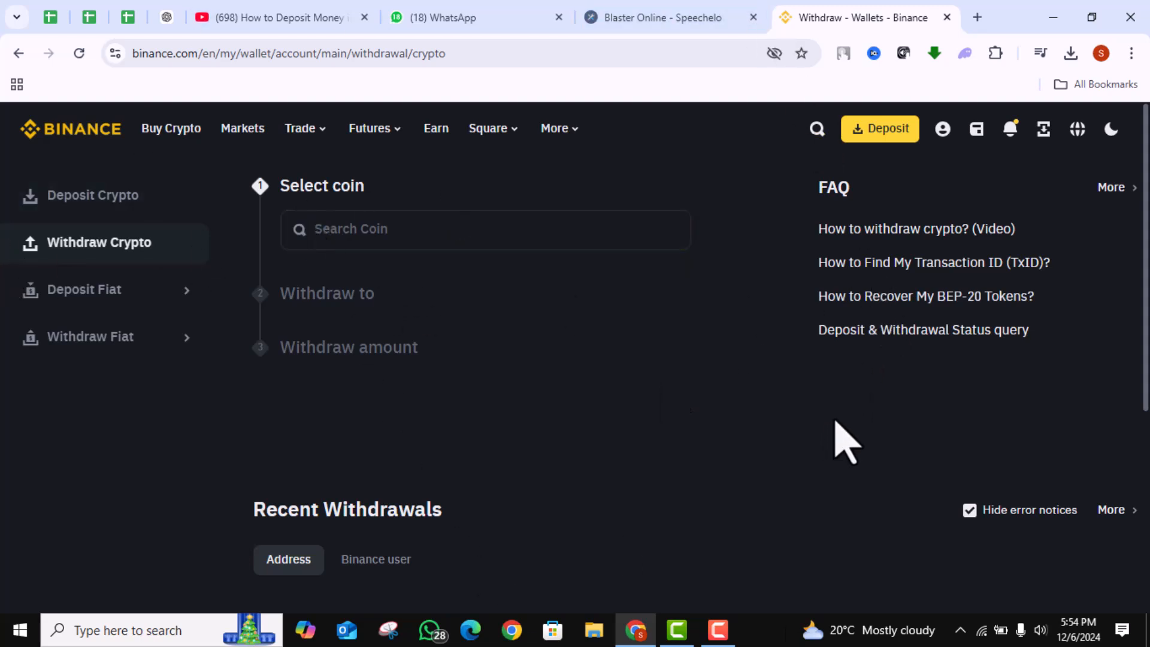
pyautogui.moveTo(885, 447)
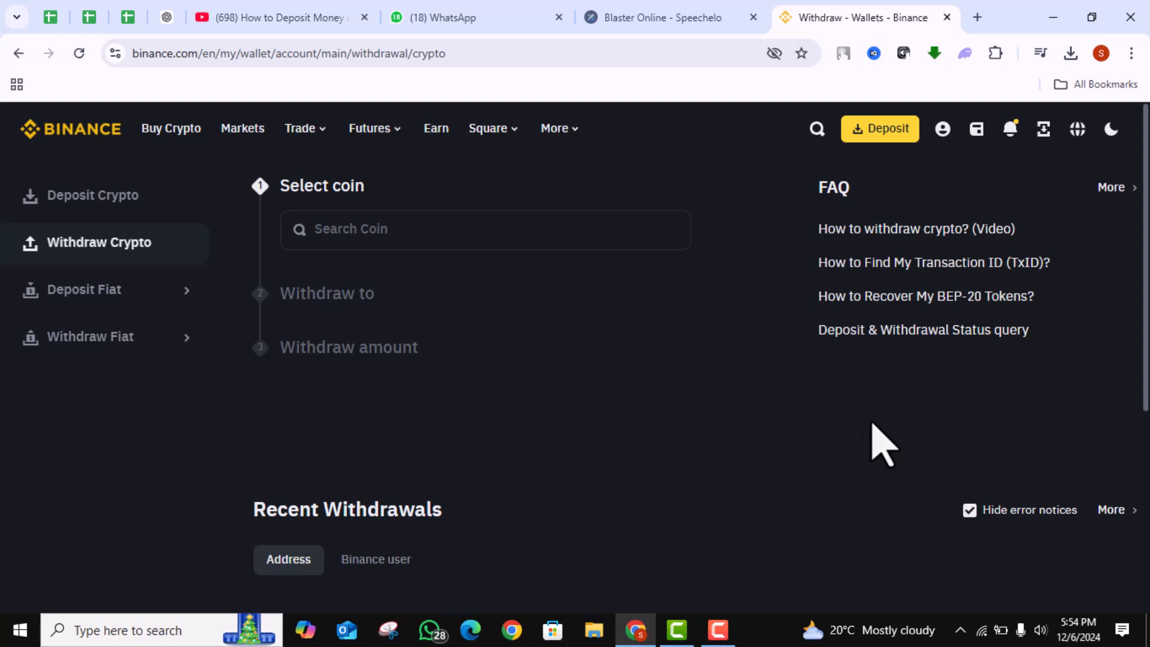
# Start a coin search on the Binance withdrawal page.
pyautogui.click(555, 128)
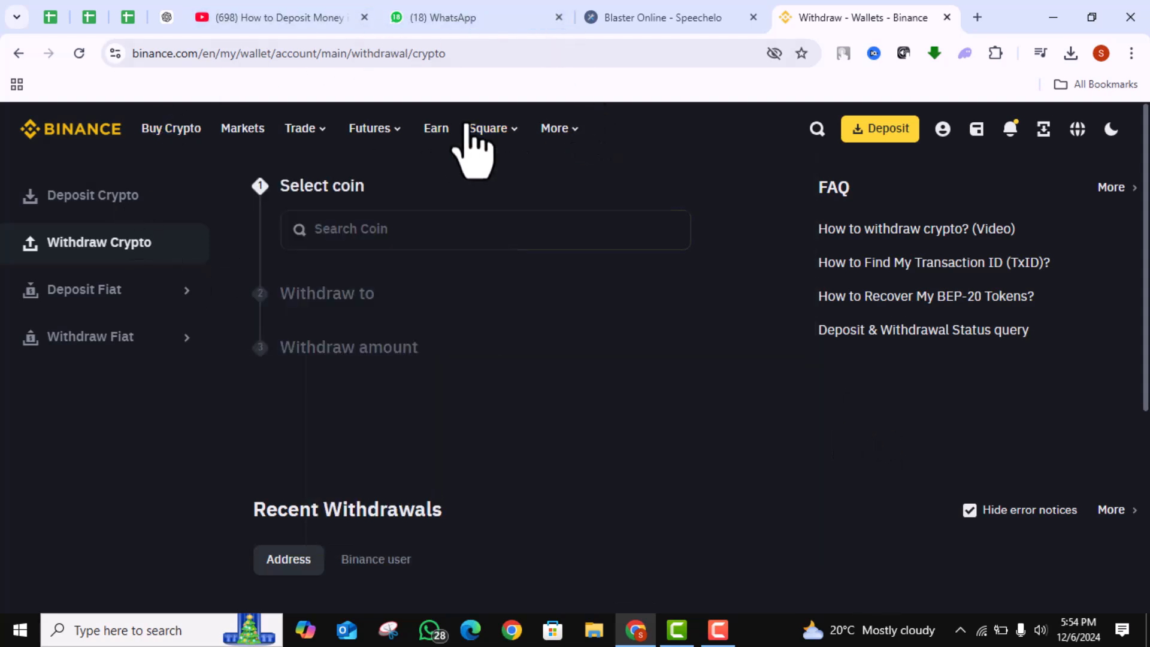
pyautogui.moveTo(1133, 396)
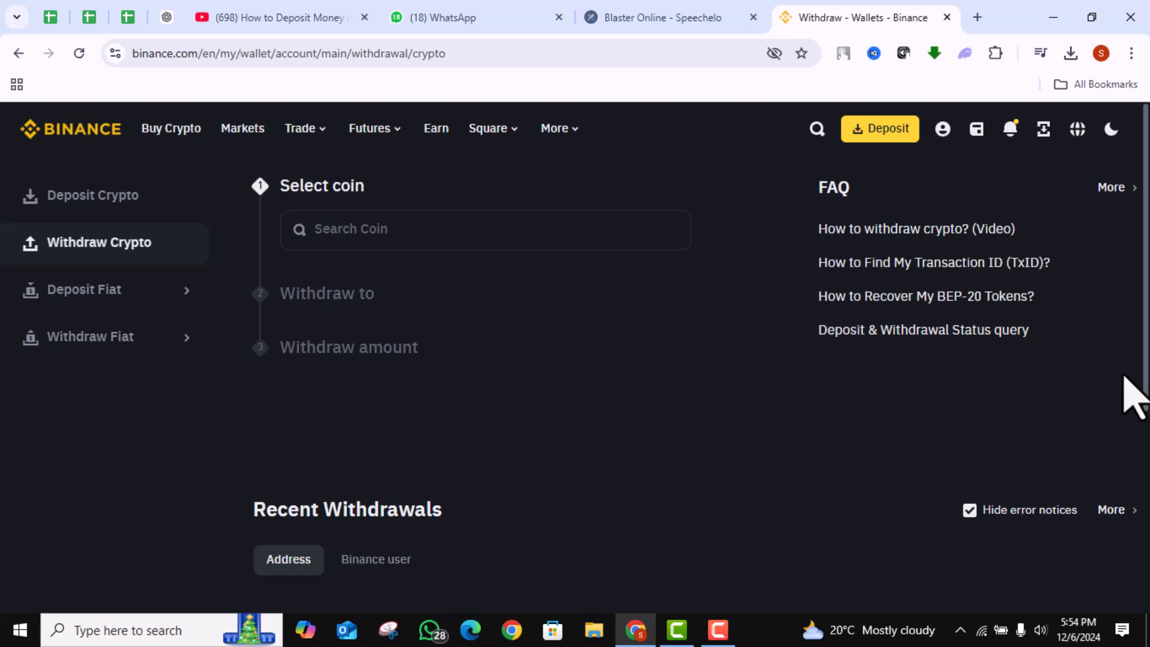
pyautogui.moveTo(833, 196)
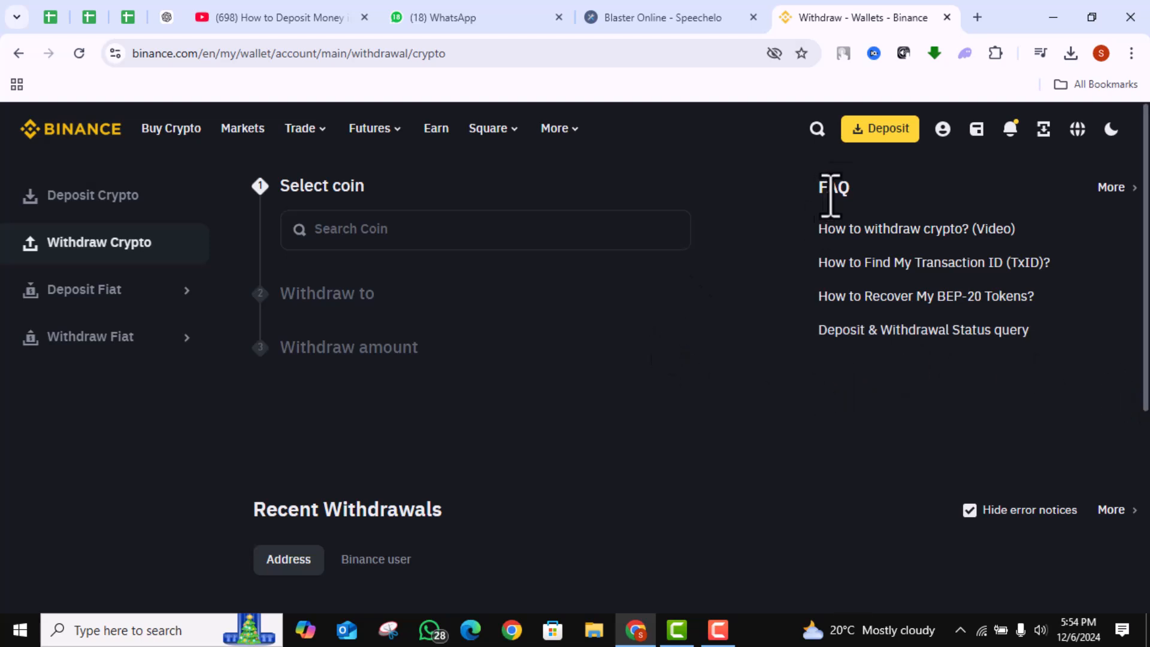
pyautogui.click(555, 128)
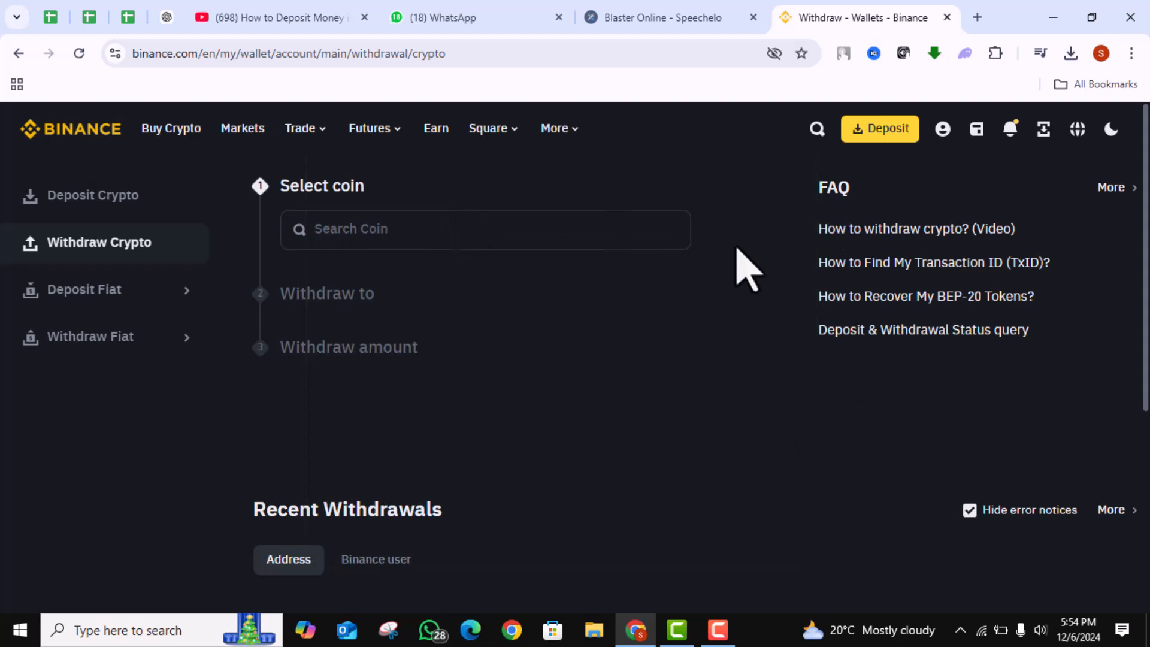
pyautogui.moveTo(543, 366)
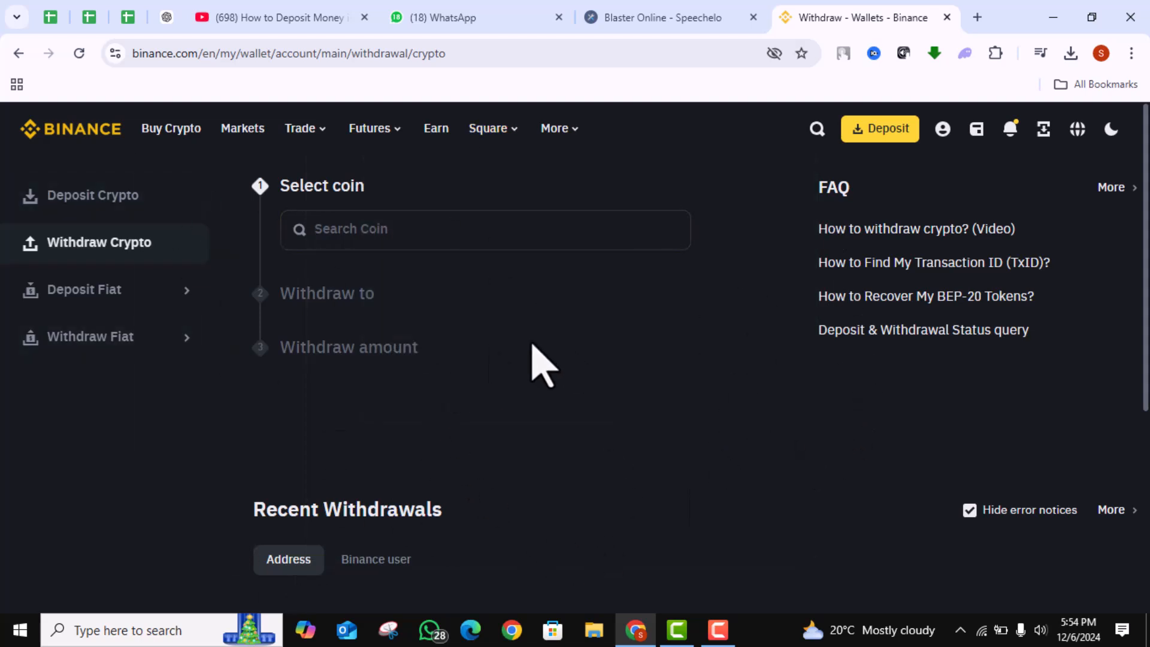
pyautogui.moveTo(572, 349)
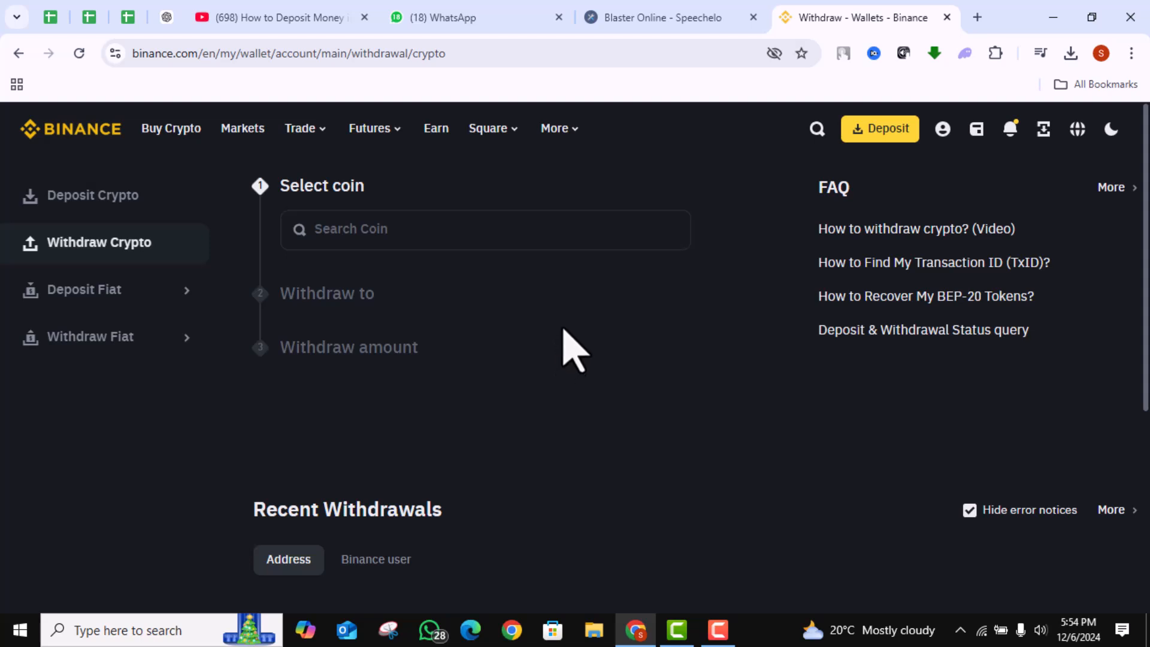
pyautogui.moveTo(833, 264)
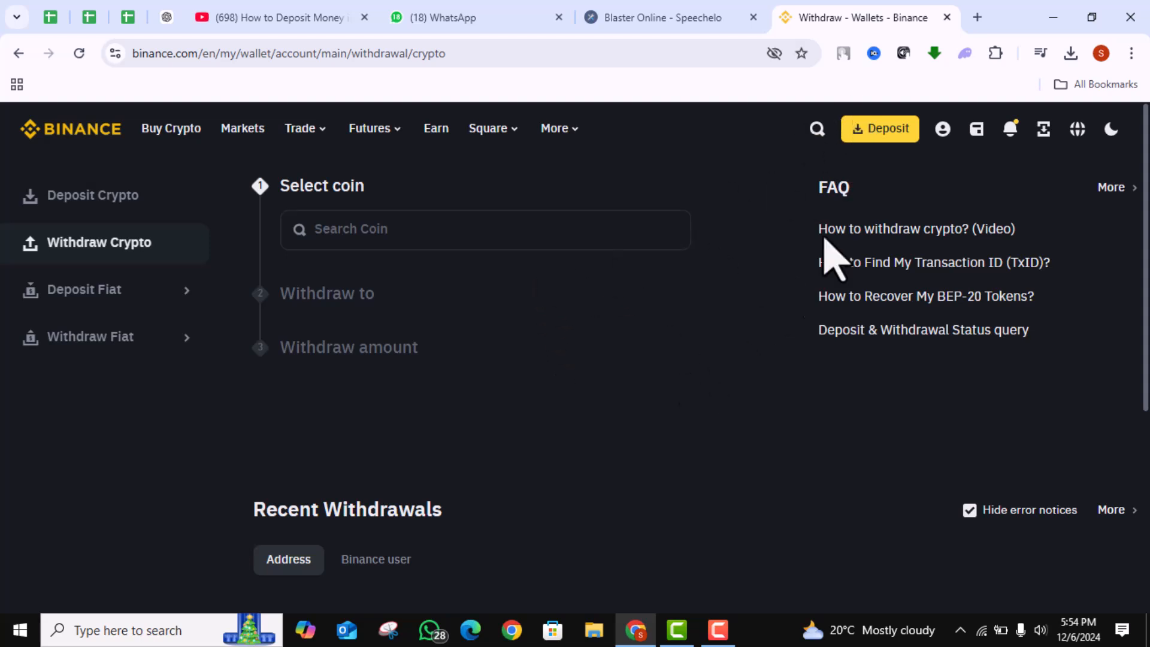
pyautogui.moveTo(785, 183)
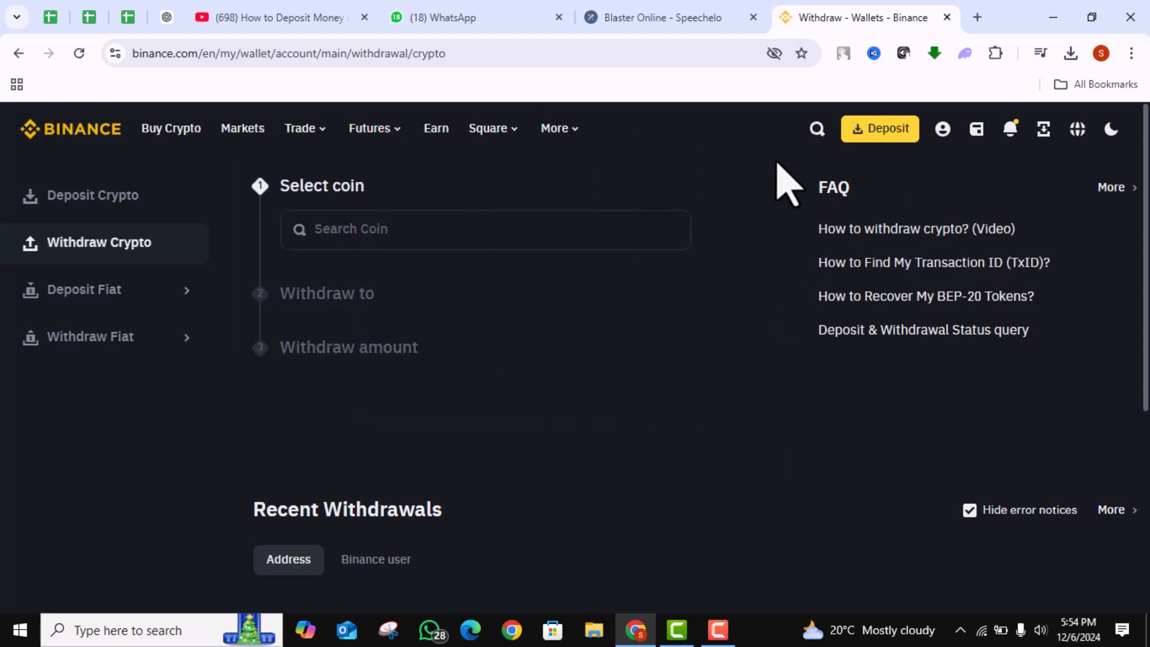
pyautogui.moveTo(635, 242)
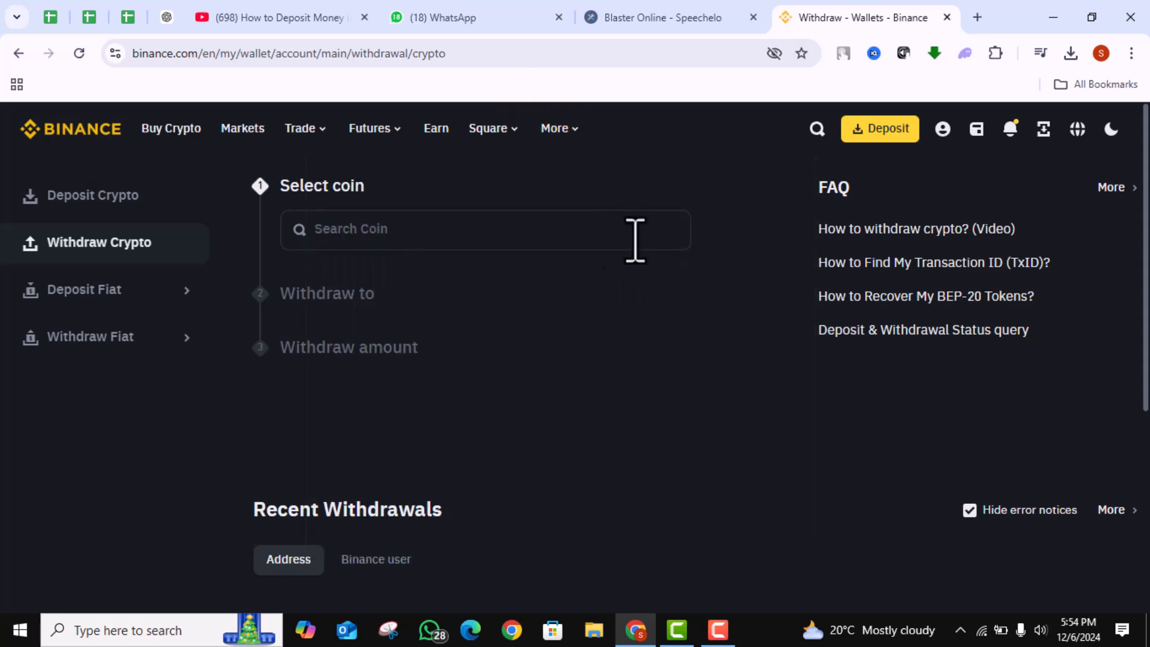
pyautogui.click(484, 228)
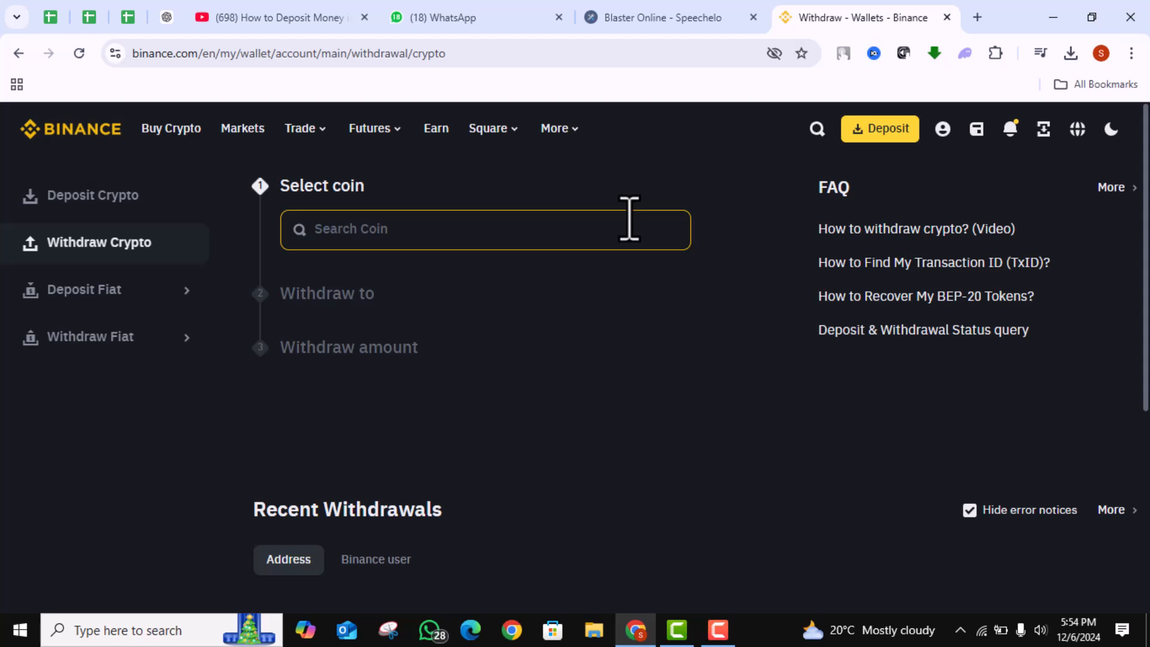
pyautogui.moveTo(631, 242)
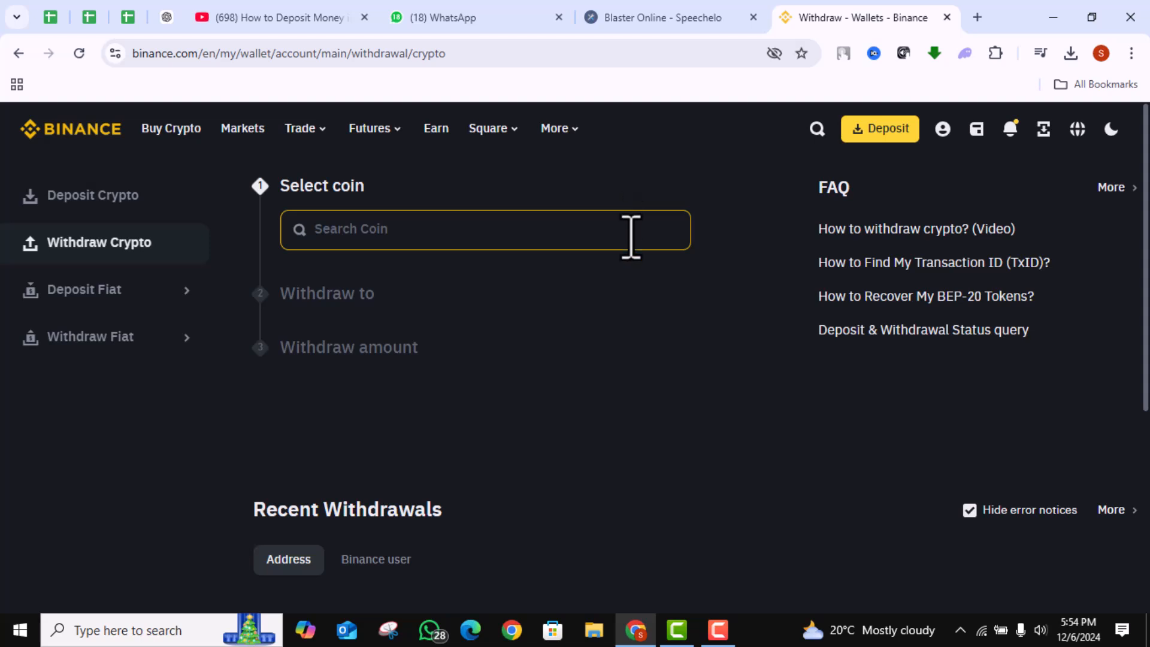
pyautogui.moveTo(932, 66)
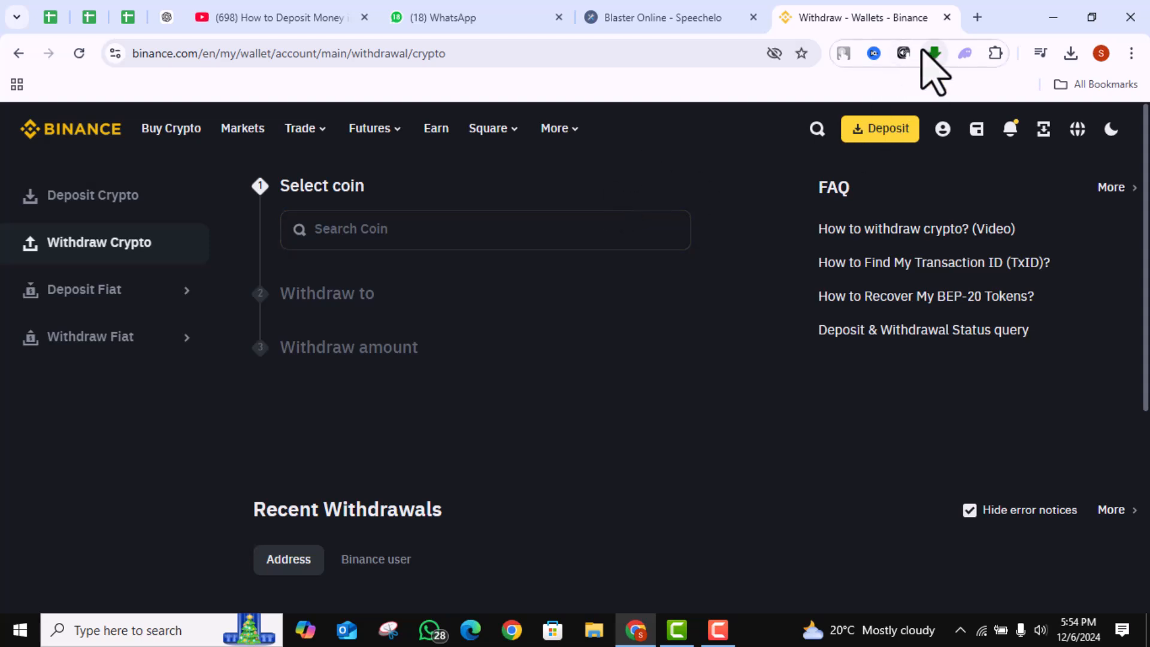
# Copy the Phantom wallet's Solana receive address, then close the wallet.
pyautogui.click(964, 53)
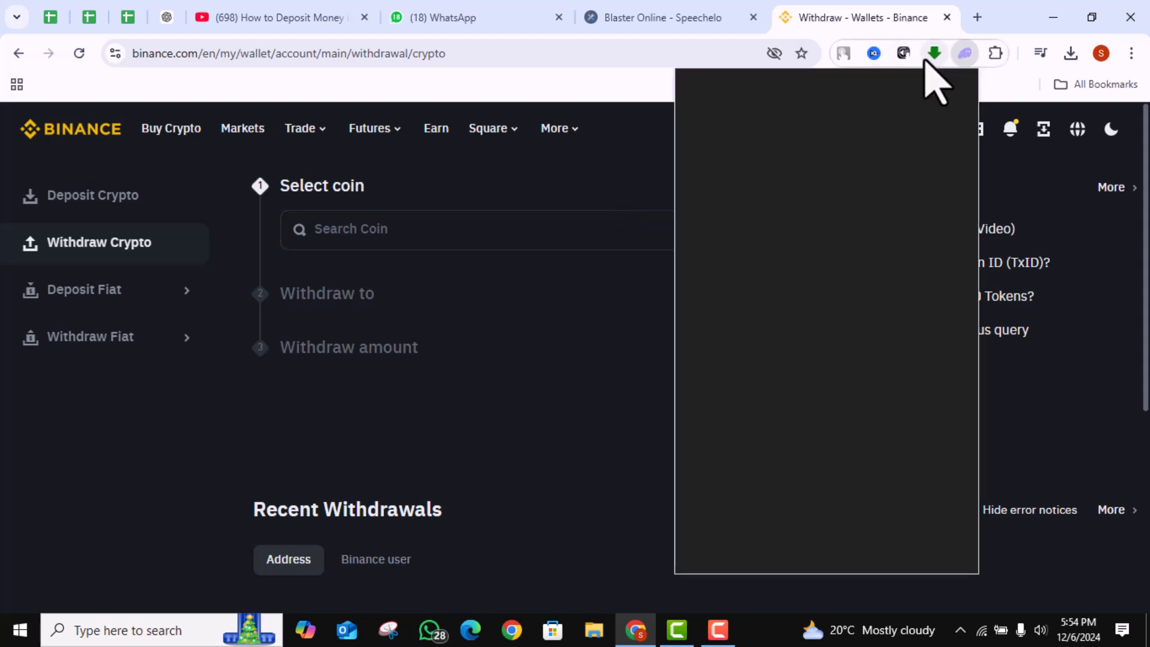
pyautogui.click(965, 53)
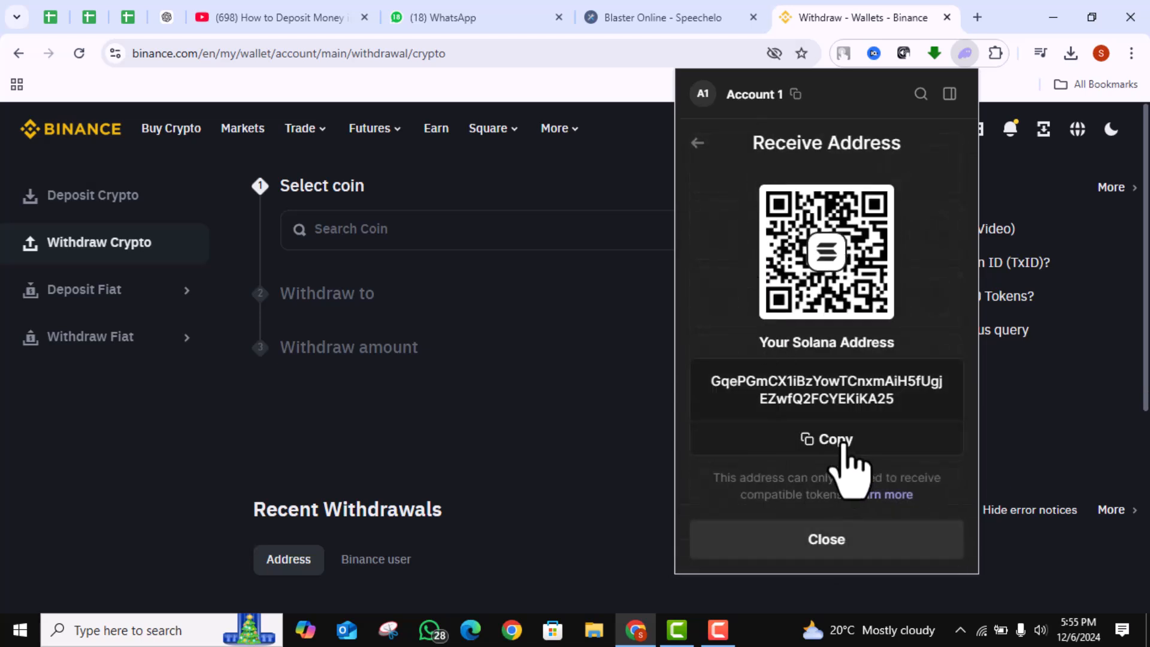
pyautogui.click(826, 438)
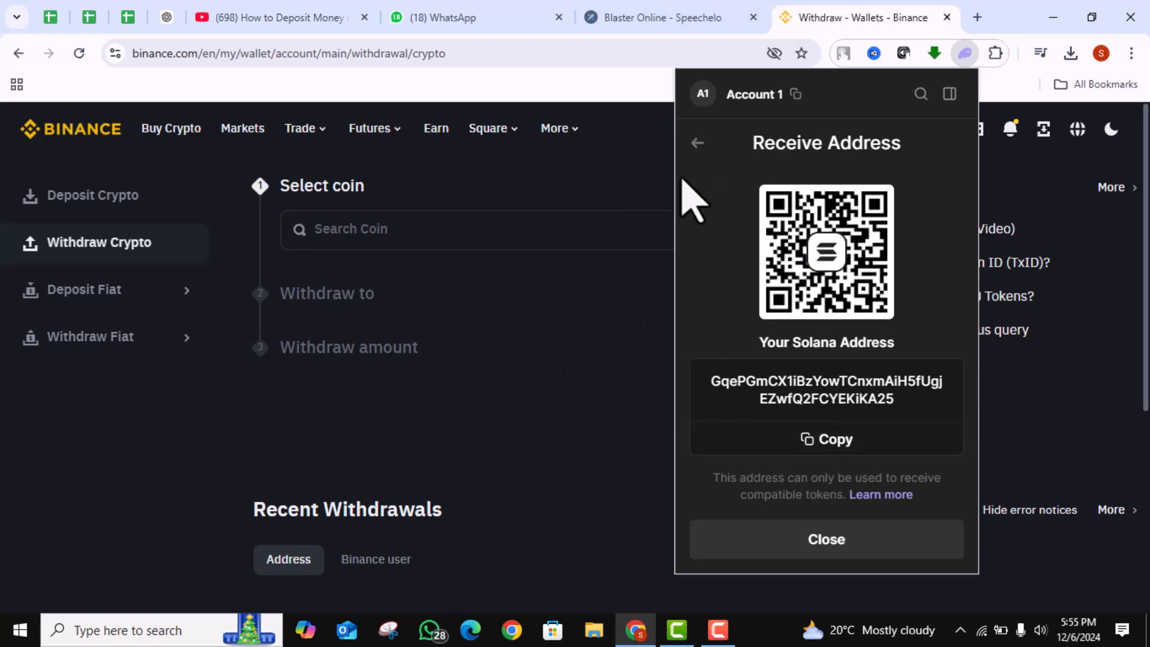
pyautogui.moveTo(848, 580)
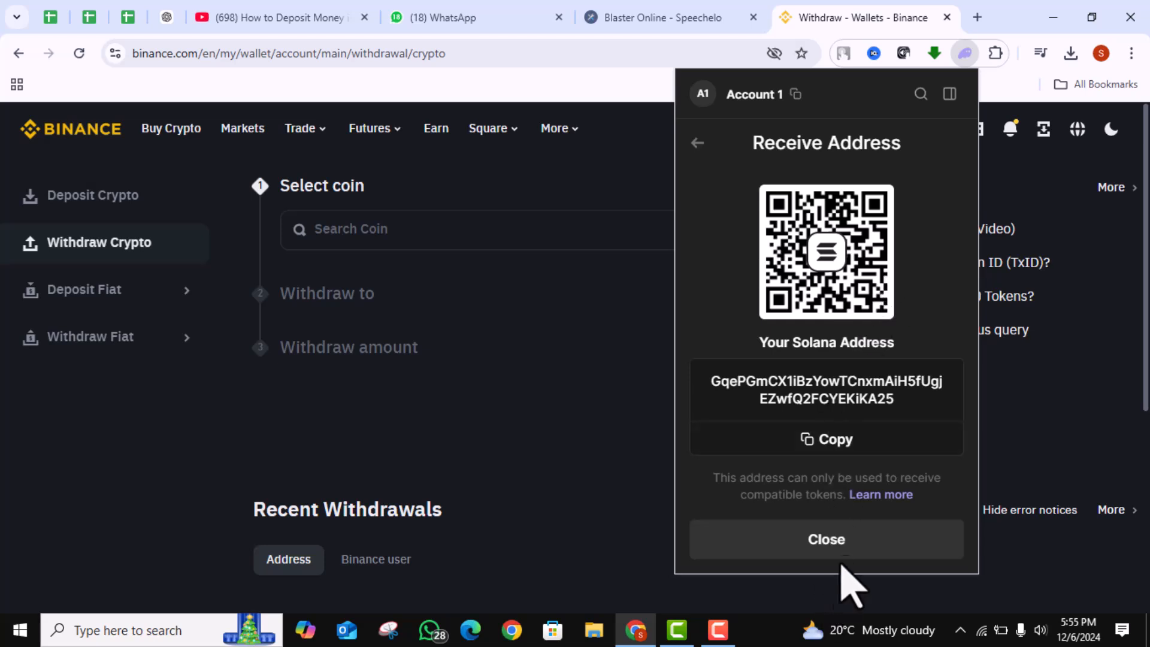
pyautogui.click(826, 539)
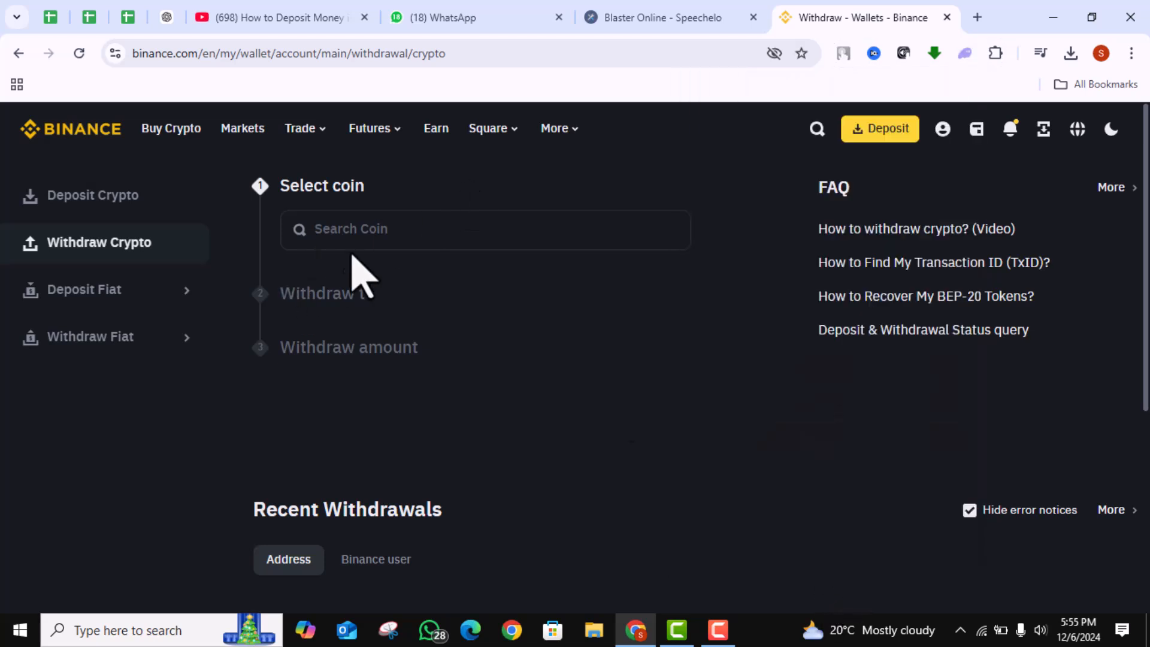
# Search 'sol' and pick SOL Solana as the coin to withdraw.
pyautogui.click(484, 229)
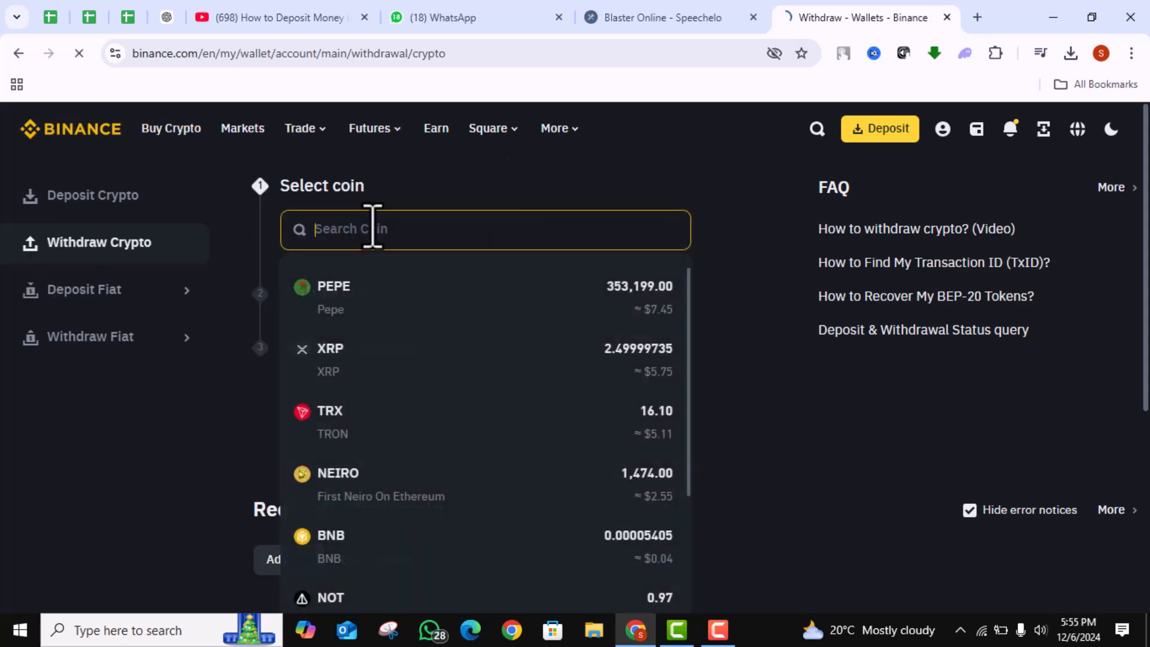
pyautogui.write('s')
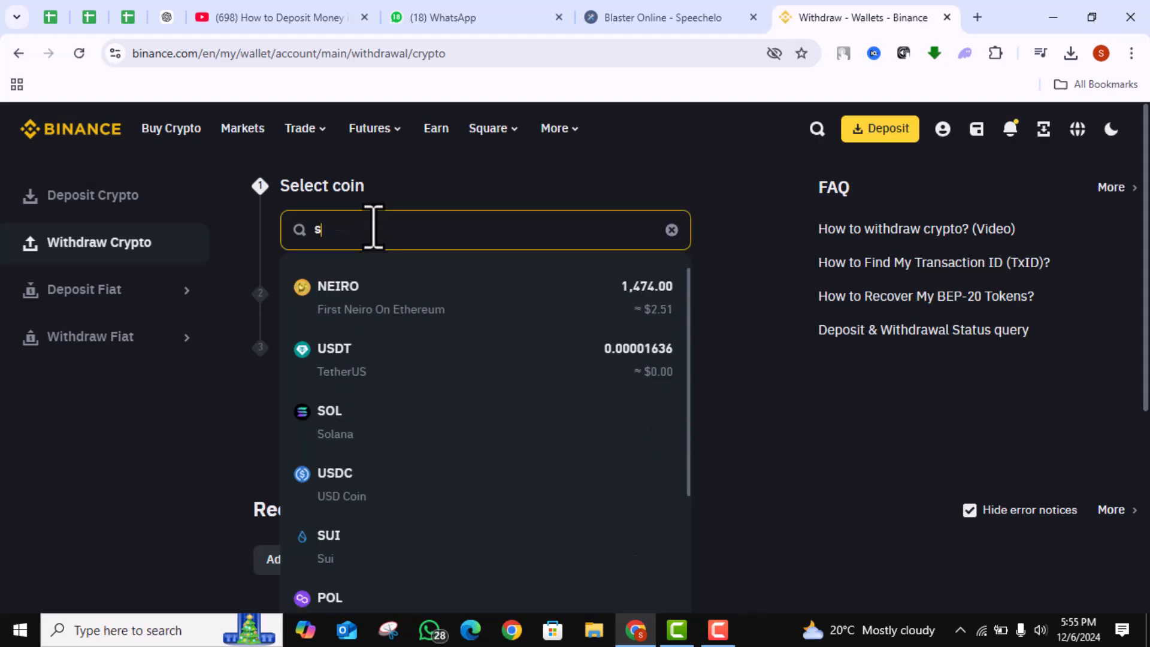
pyautogui.write('ol')
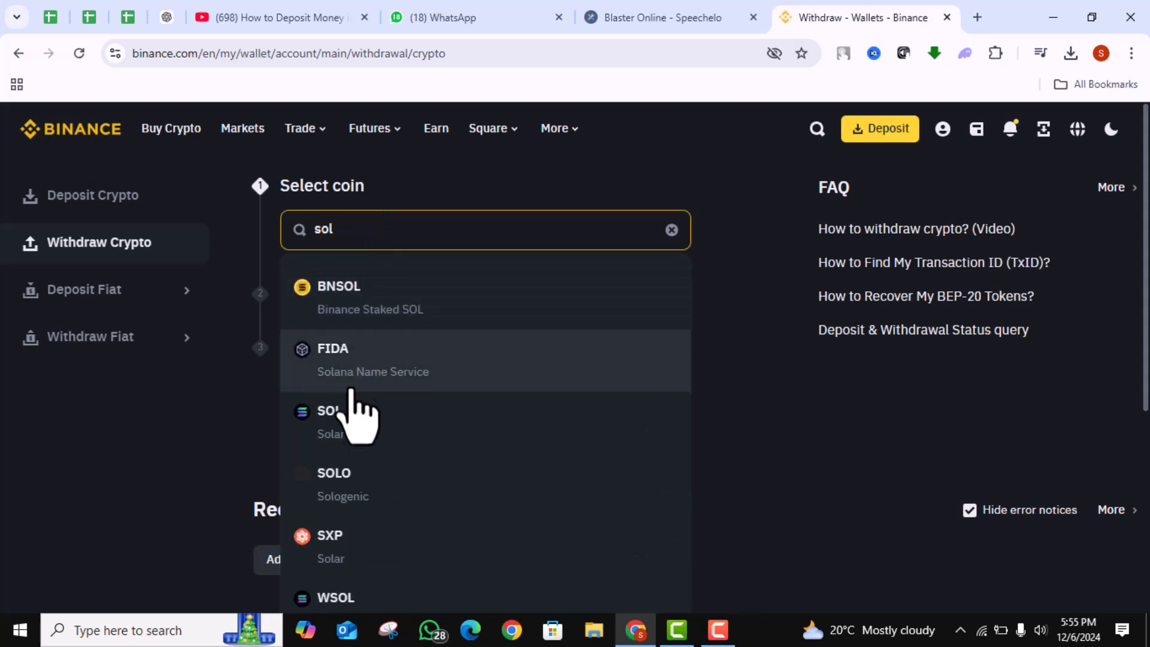
pyautogui.click(329, 411)
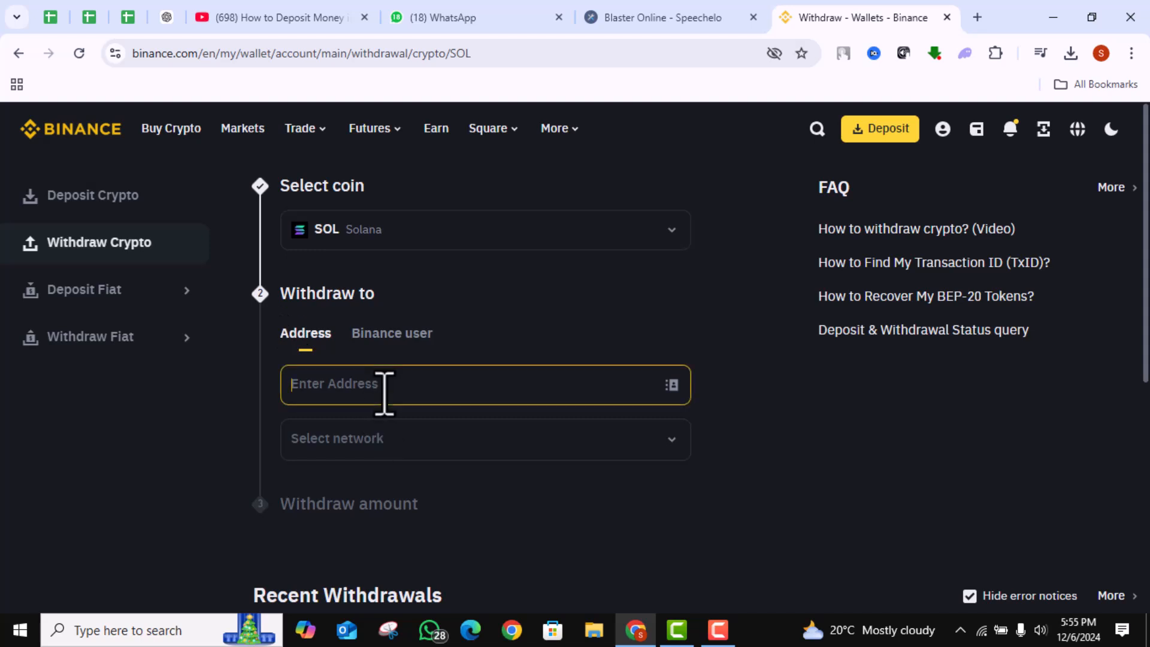
pyautogui.moveTo(264, 536)
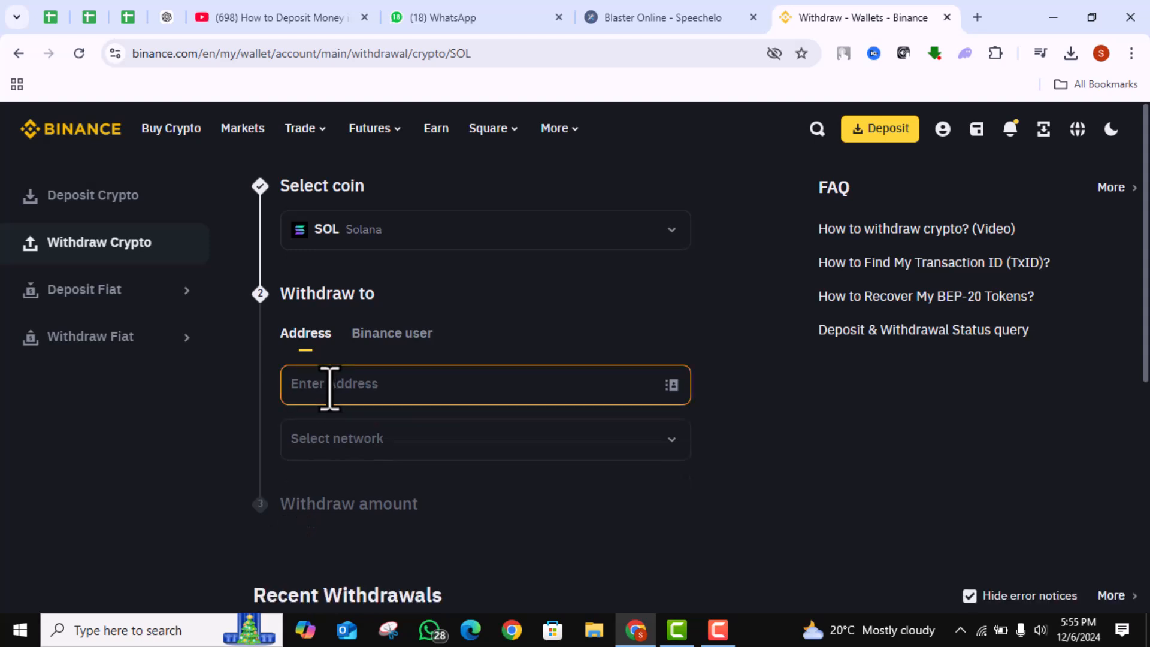
pyautogui.write('GqePGmCX1iBzYowTCnxmAiH5fUgjEZwfQ2FCYEKiKA25')
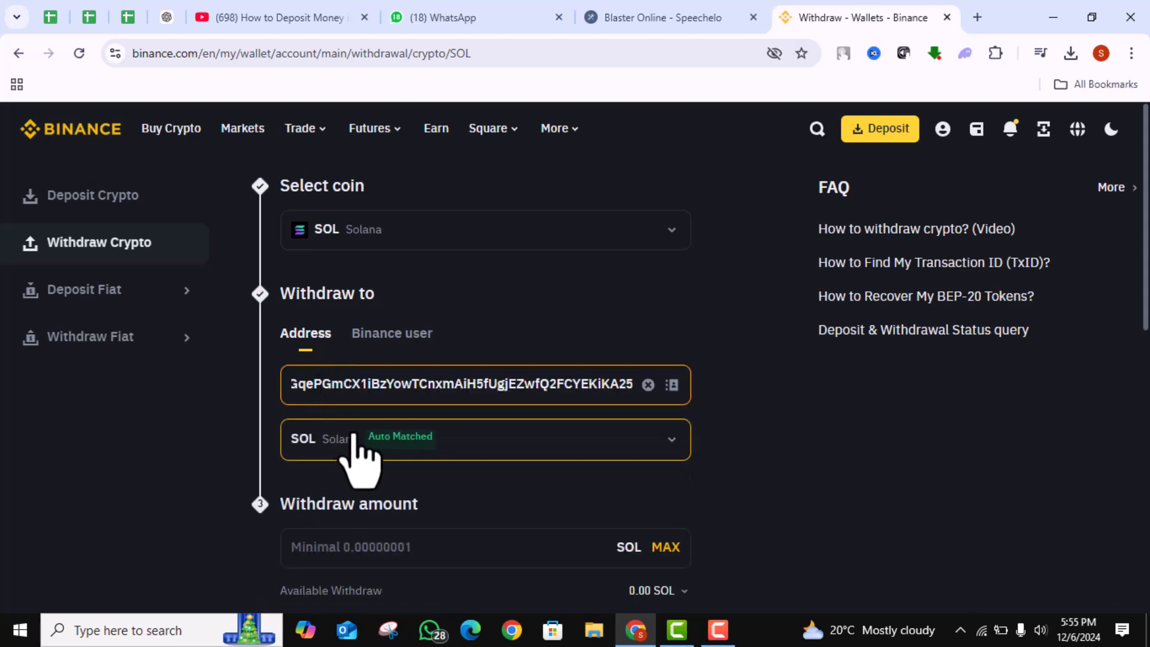
pyautogui.scroll(-3)
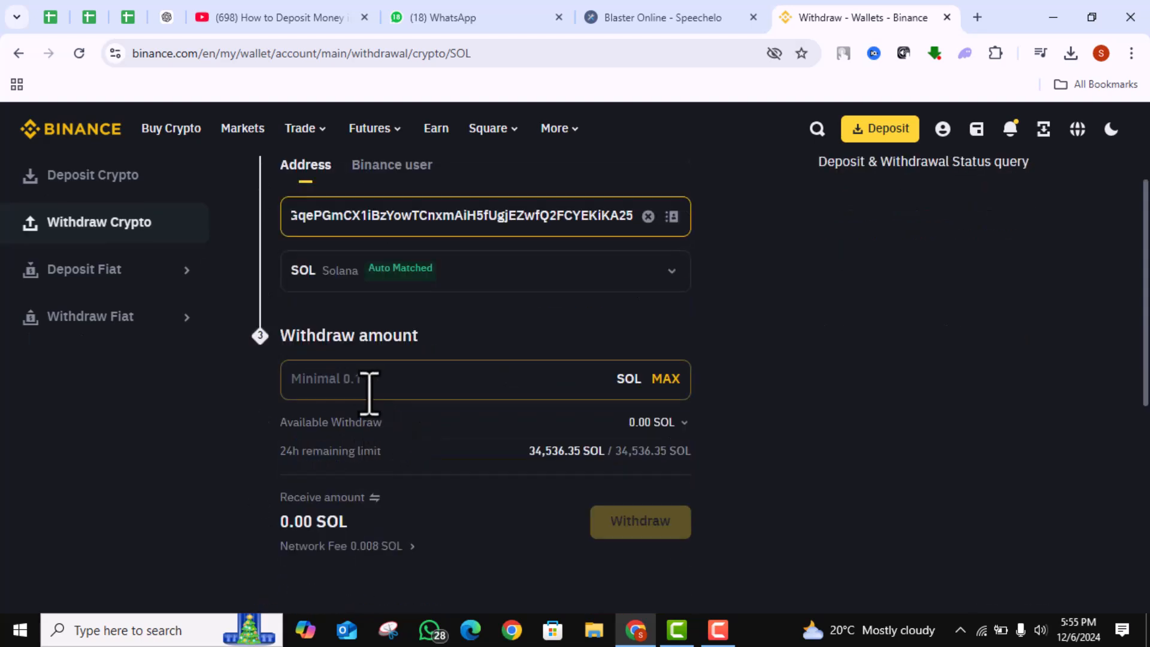
pyautogui.click(440, 379)
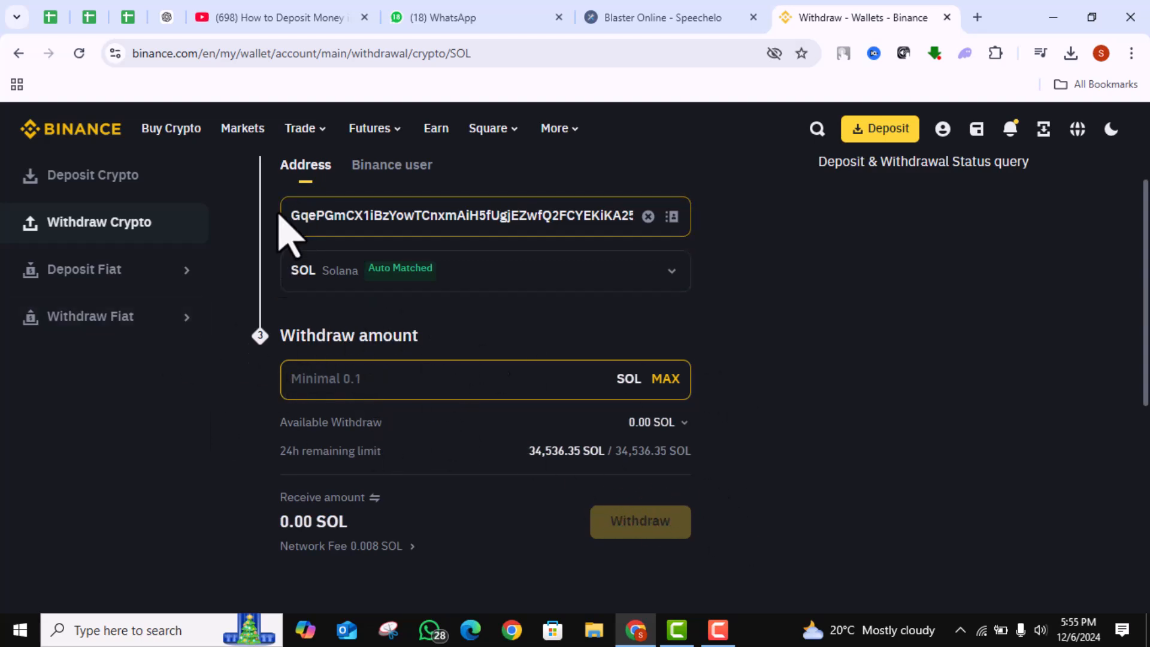
pyautogui.click(330, 216)
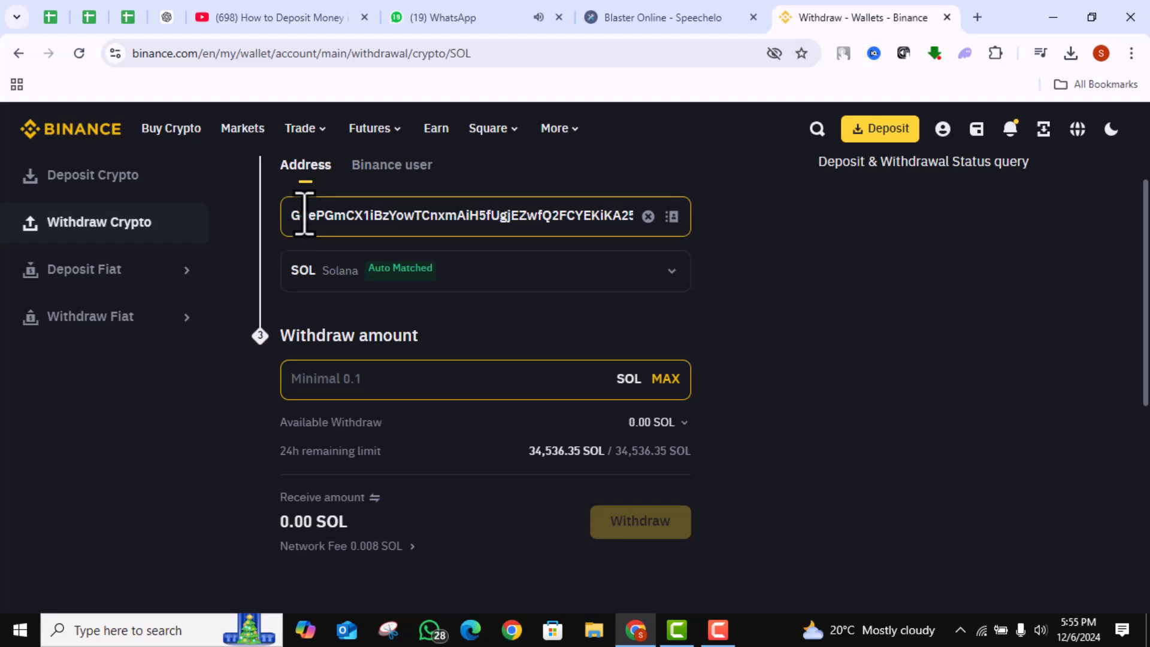